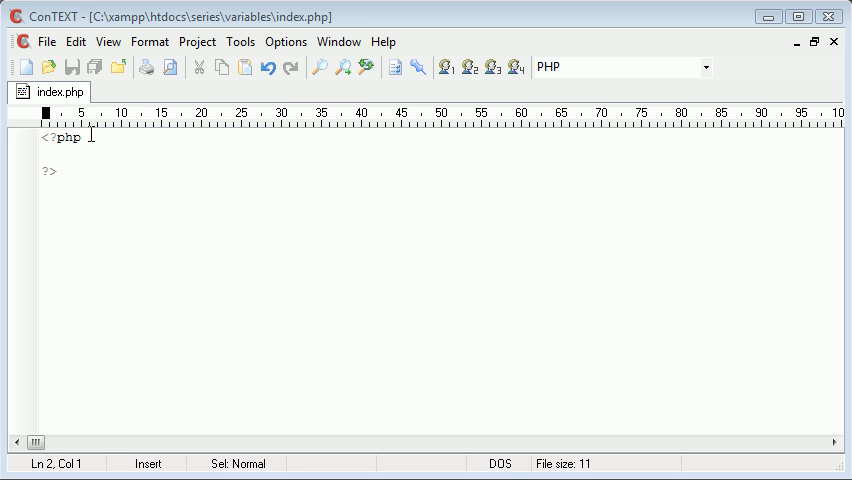
- Draft sample variable assignments (var 'Alex', age = 21) on a new line inside the PHP block
{"action": "key", "text": "Enter"}
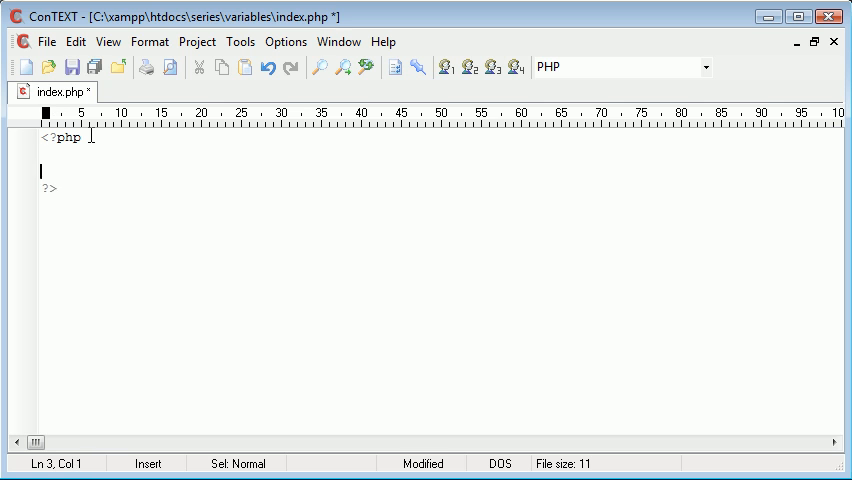
{"action": "type", "text": "var name ="}
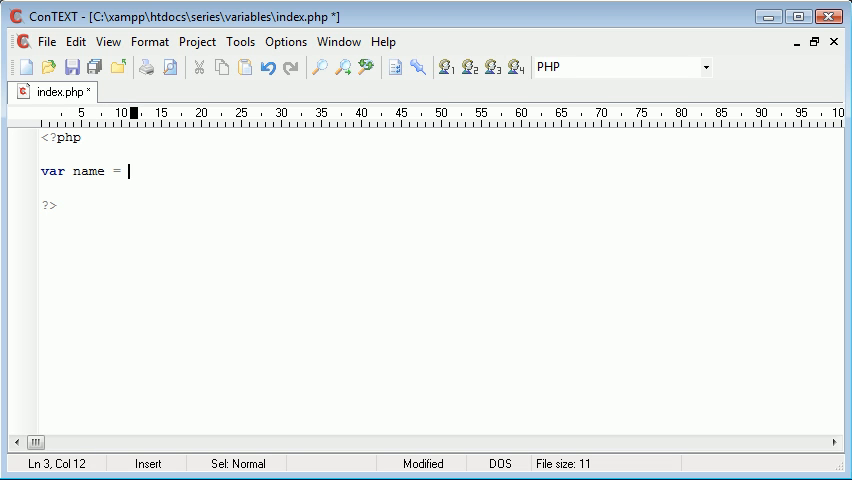
{"action": "type", "text": "'Alex';"}
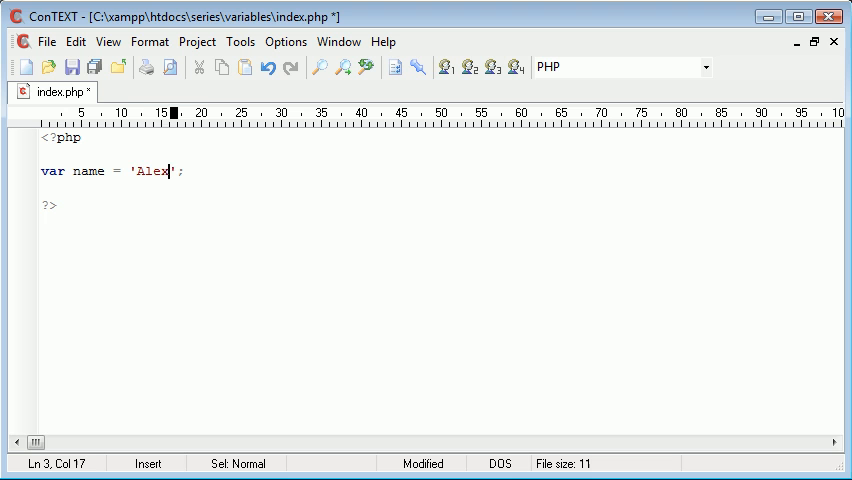
{"action": "left_click", "coordinate": [78, 170]}
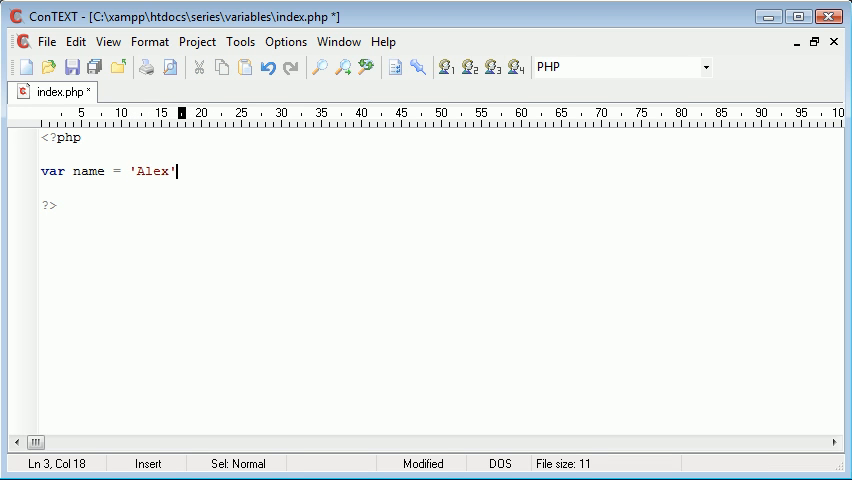
{"action": "type", "text": "age"}
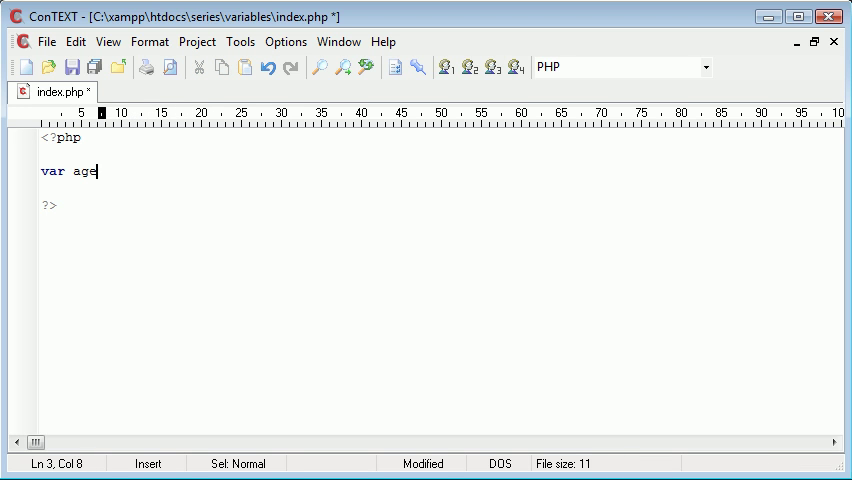
{"action": "type", "text": "= 21;"}
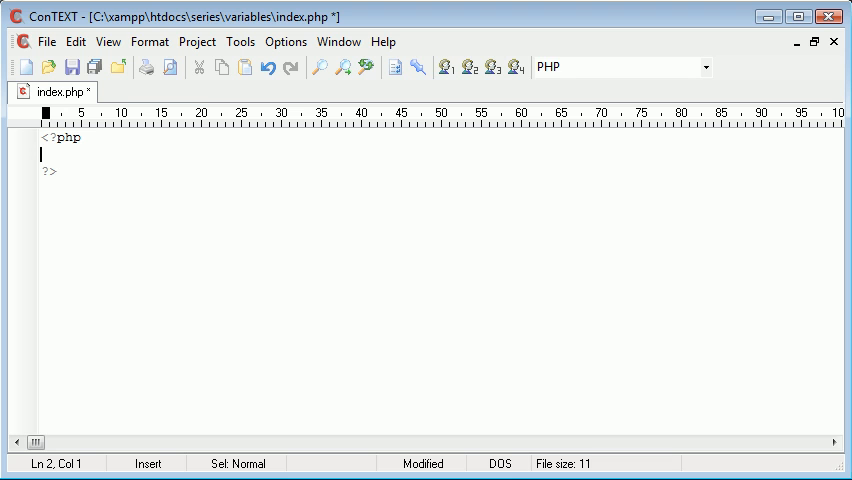
- Start a new variable with a lone $ on line 2, removing the stray letter after it
{"action": "type", "text": "$"}
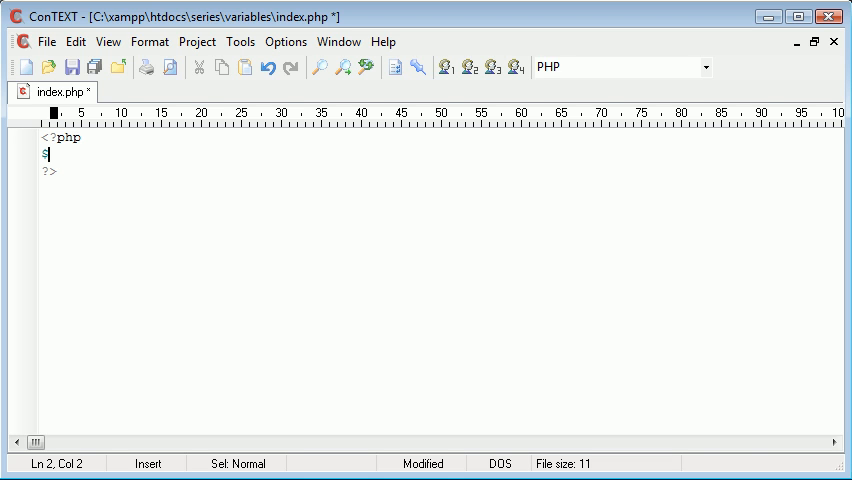
{"action": "left_click_drag", "start_coordinate": [48, 154], "coordinate": [40, 154]}
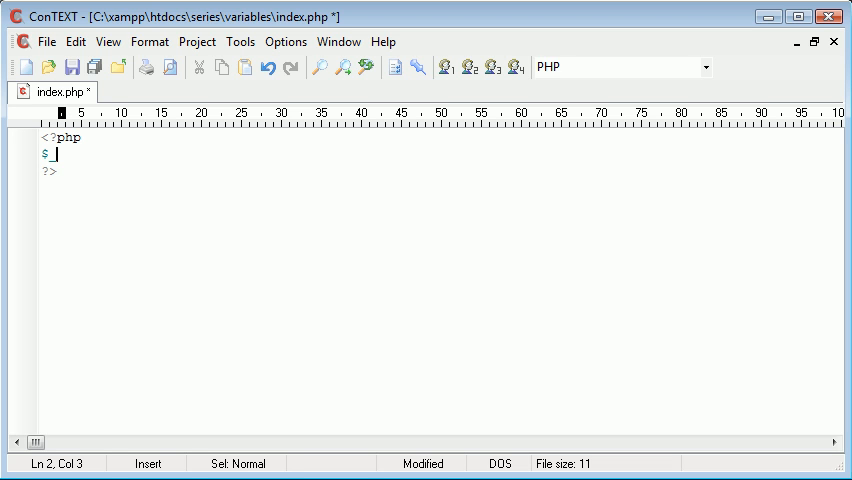
{"action": "type", "text": "a"}
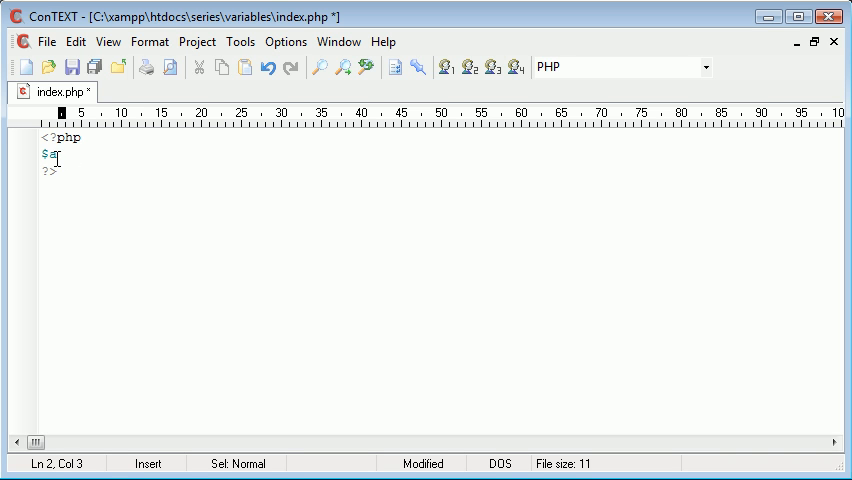
{"action": "key", "text": "Backspace"}
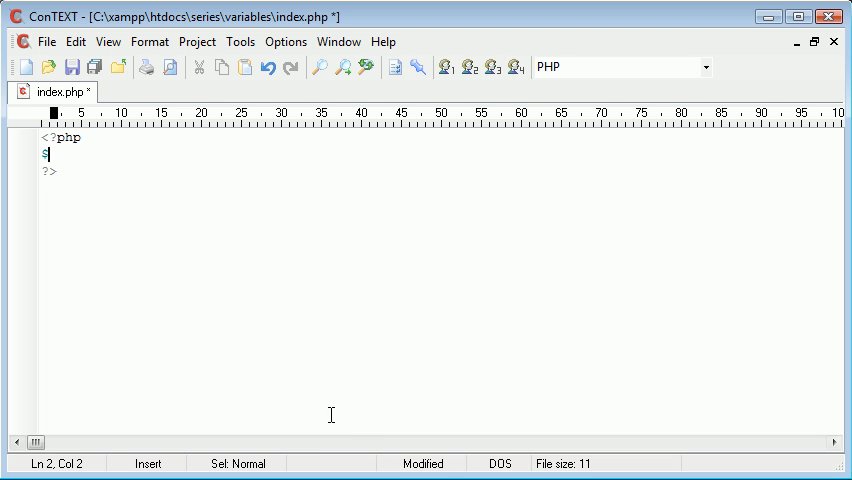
- Complete the line as $text = 'Hello World'; and leave the string deselected
{"action": "type", "text": "text = '';"}
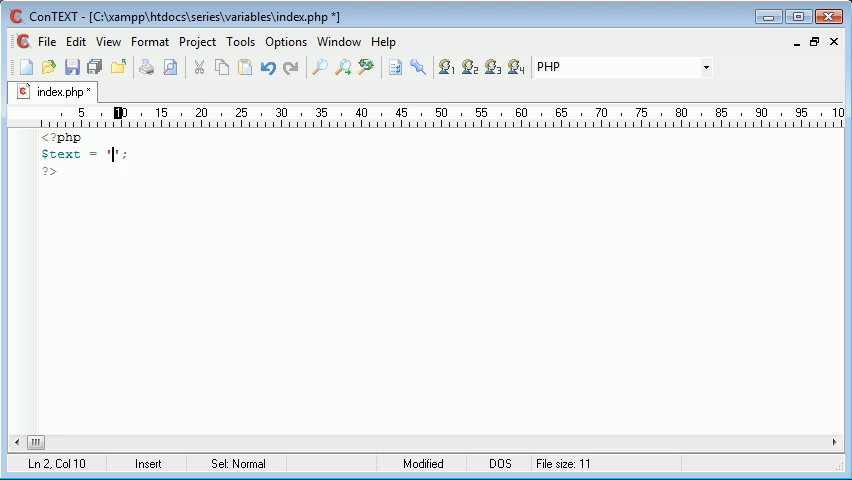
{"action": "type", "text": "Hello"}
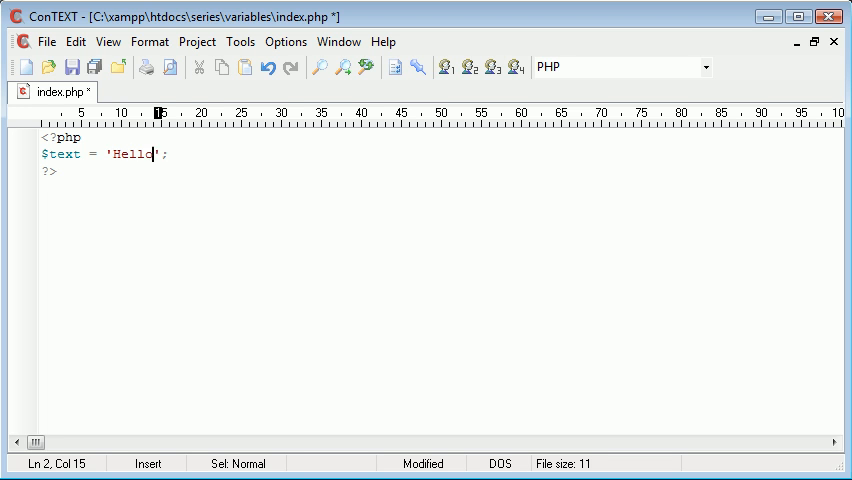
{"action": "type", "text": "World"}
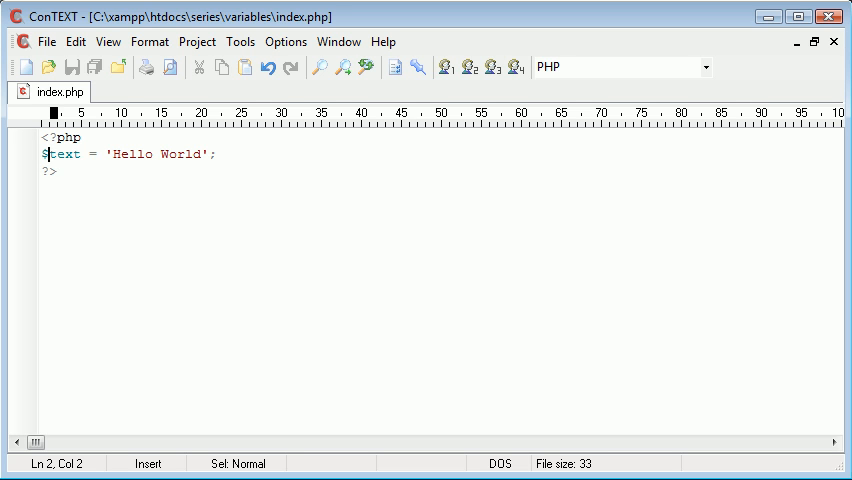
{"action": "type", "text": "strin"}
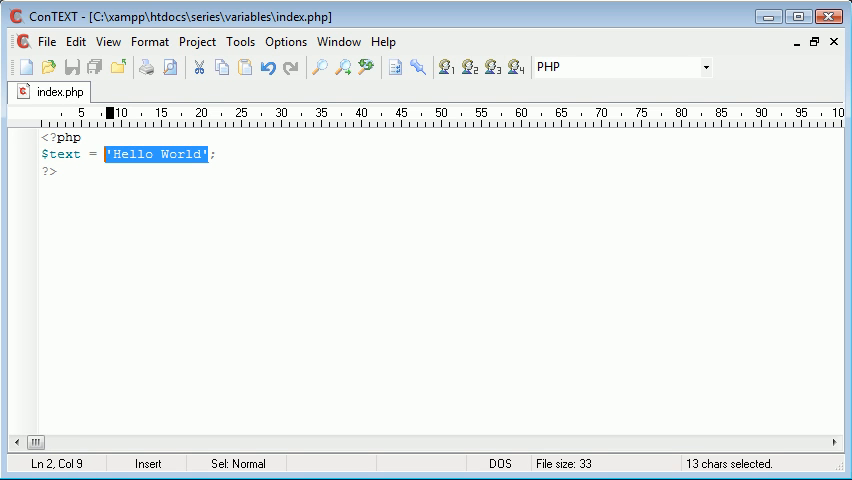
{"action": "left_click", "coordinate": [212, 154]}
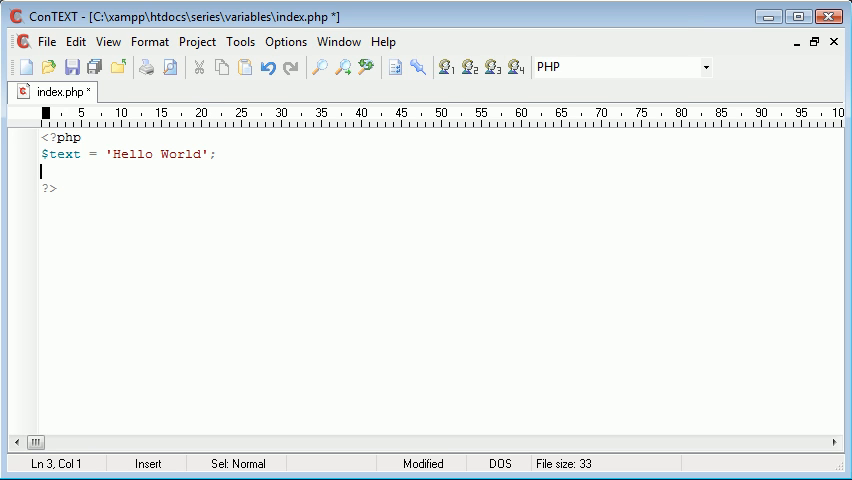
- Add a second assignment $number = 100; below the $text line, with no stray period
{"action": "type", "text": "$"}
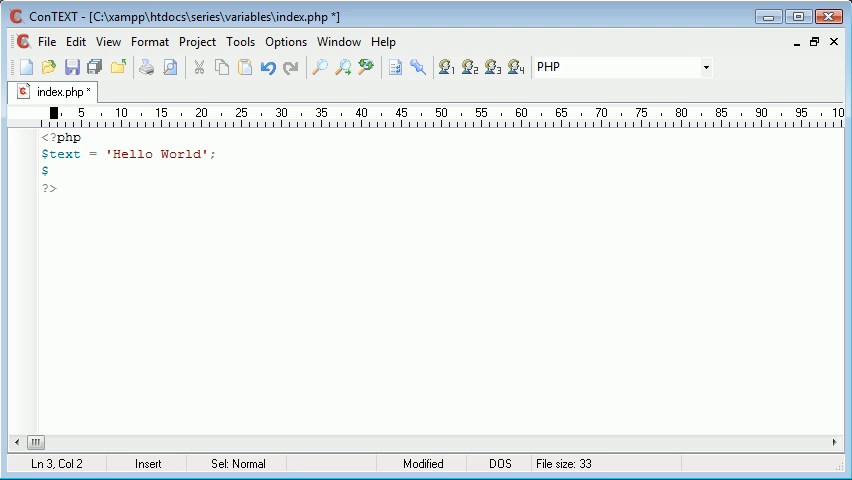
{"action": "type", "text": "numbe"}
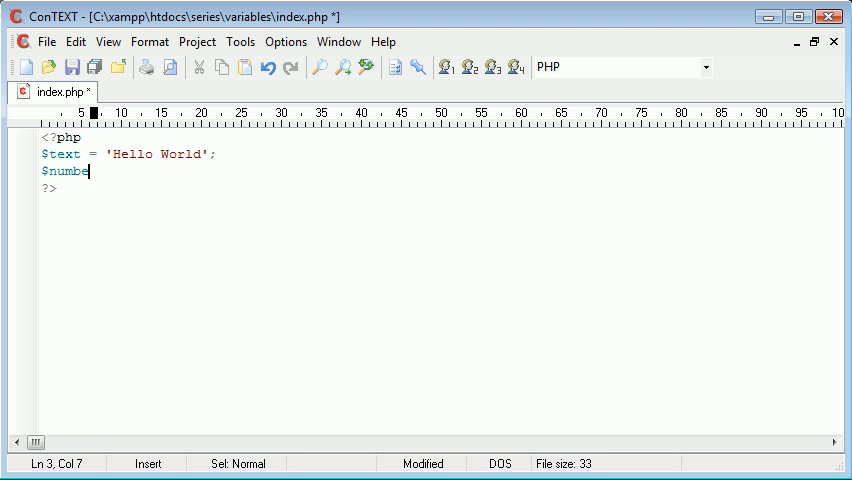
{"action": "type", "text": "r ="}
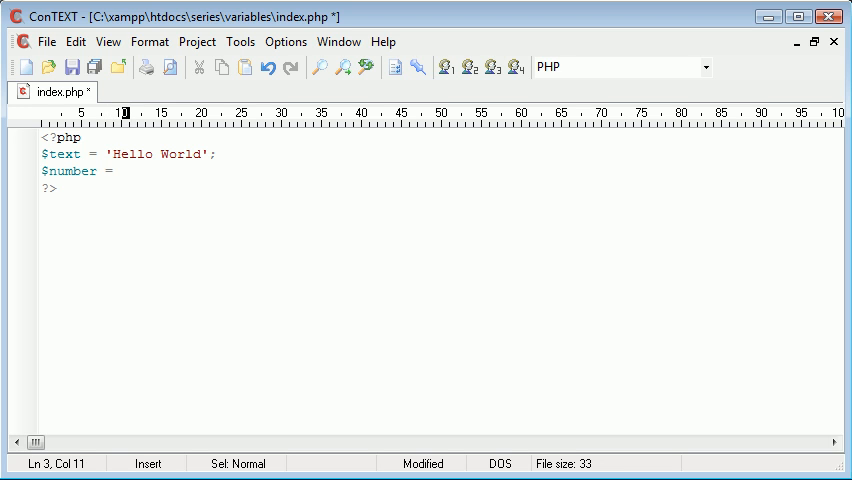
{"action": "type", "text": "';"}
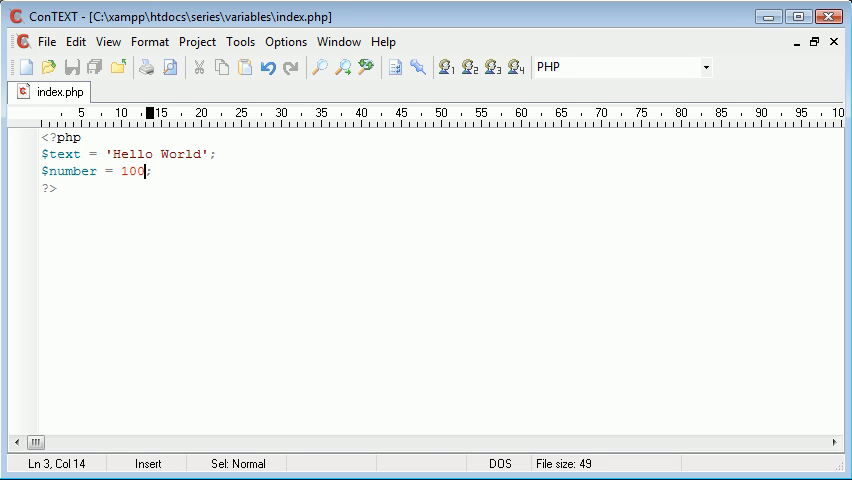
{"action": "type", "text": "."}
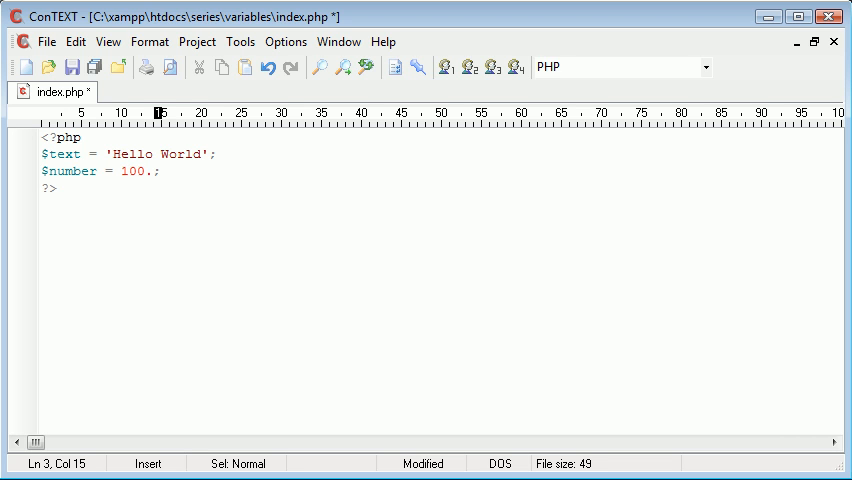
{"action": "key", "text": "Backspace"}
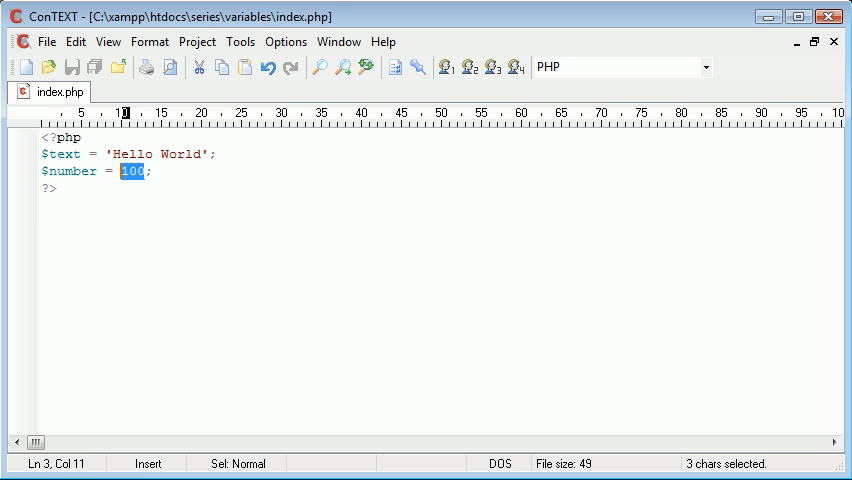
{"action": "type", "text": "$bool = f"}
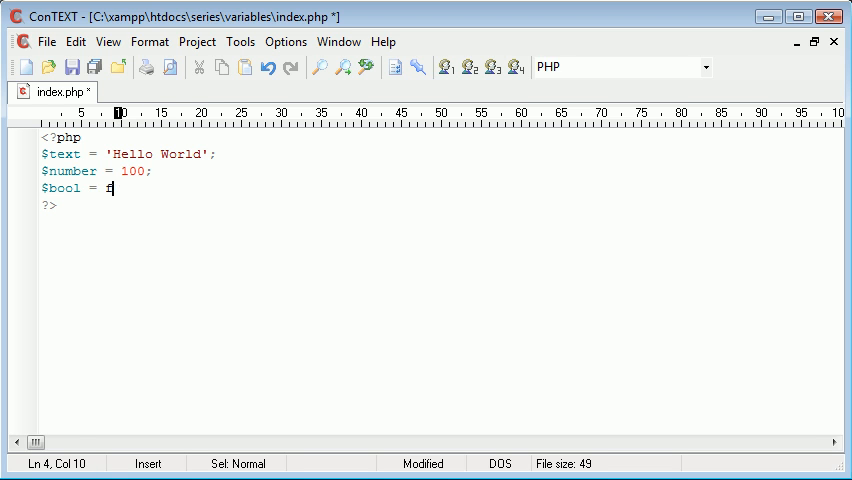
{"action": "key", "text": "BackSpace"}
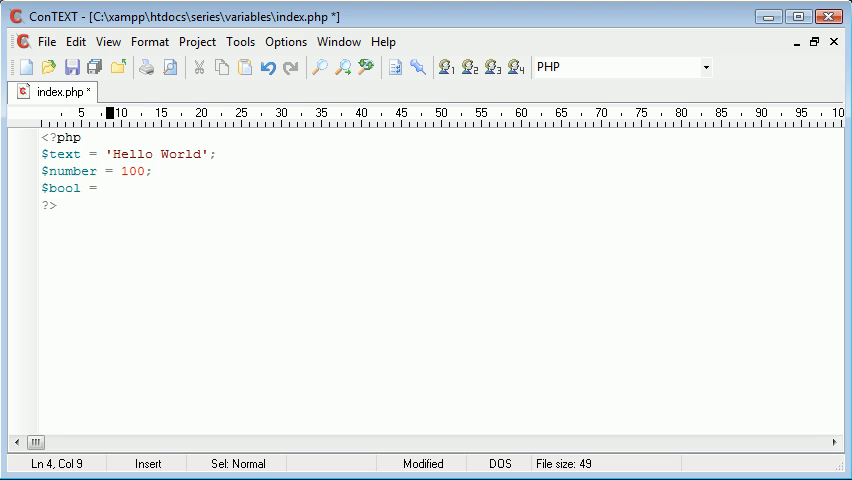
{"action": "type", "text": "tru"}
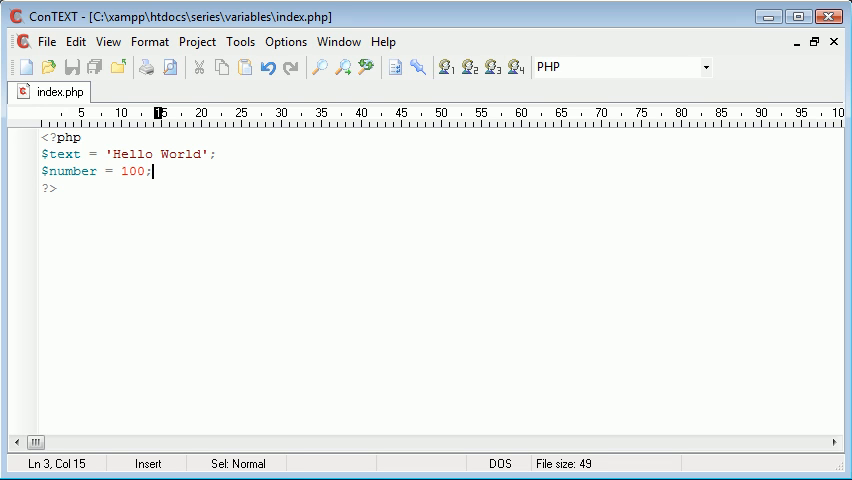
{"action": "type", "text": "echo "}
{"action": "key", "text": "Enter"}
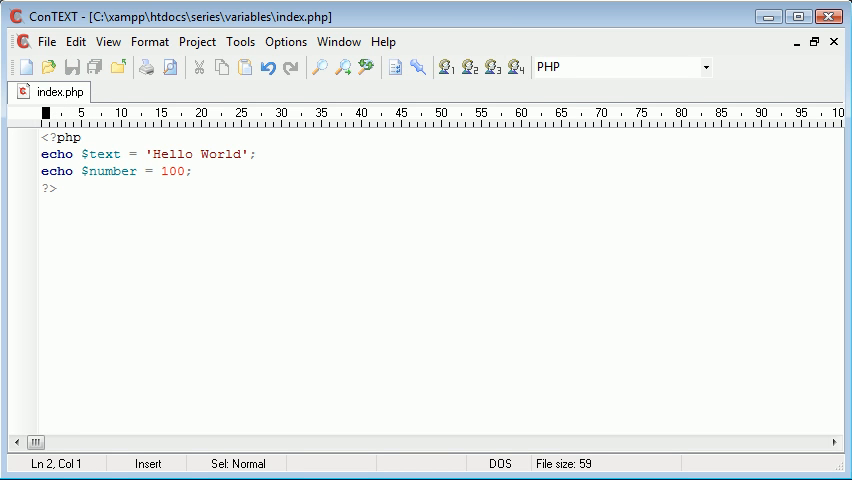
- Add a period so the string reads 'Hello World.' and select the assignment line
{"action": "type", "text": "."}
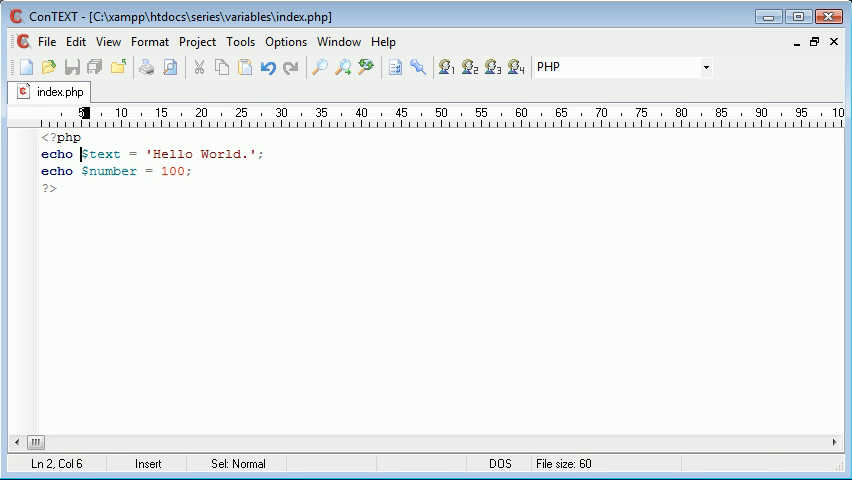
{"action": "left_click_drag", "start_coordinate": [80, 154], "coordinate": [264, 154]}
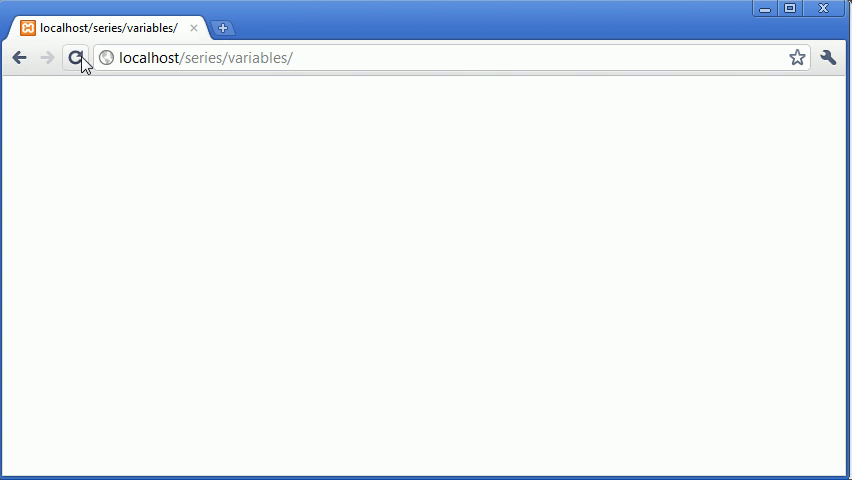
- Reload localhost/series/variables/ in Chrome to show the output Hello World.100
{"action": "left_click", "coordinate": [76, 56]}
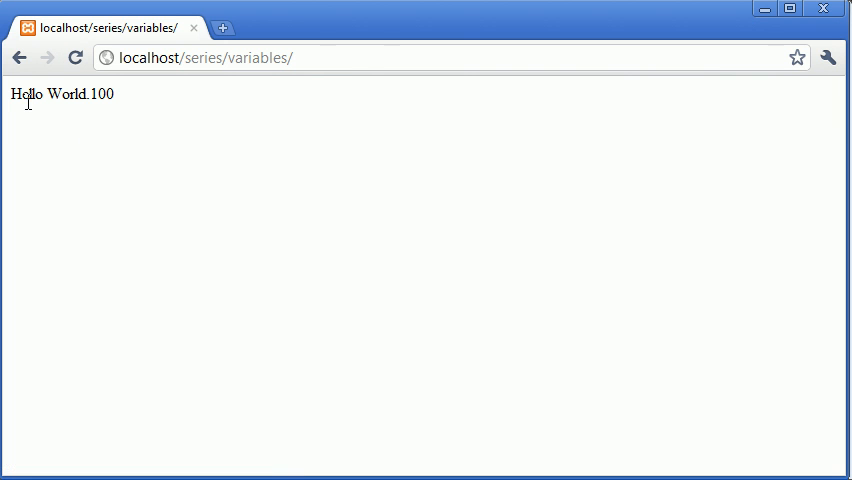
{"action": "mouse_move", "coordinate": [140, 228]}
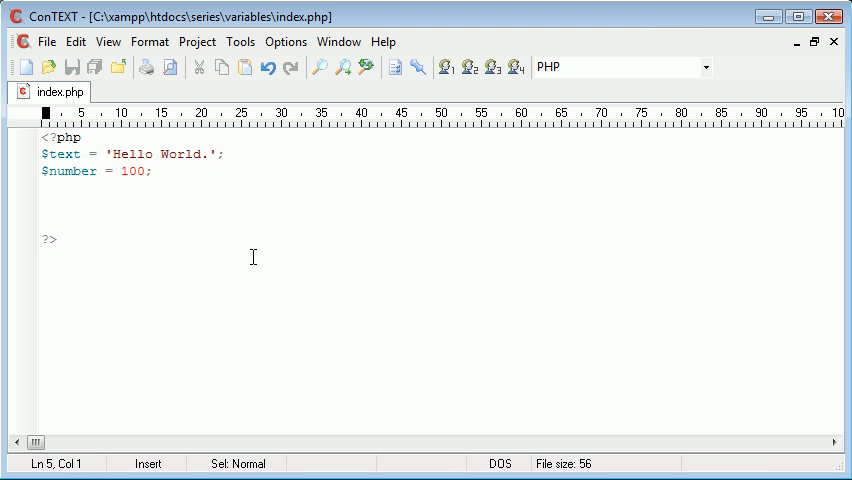
- Add a '// here' comment and a separate echo statement for $number below the plain assignments
{"action": "type", "text": "// here"}
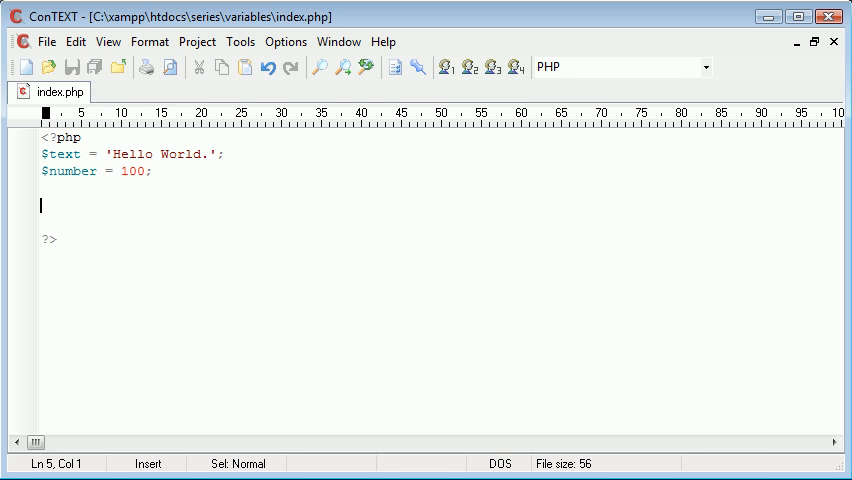
{"action": "type", "text": "echo $"}
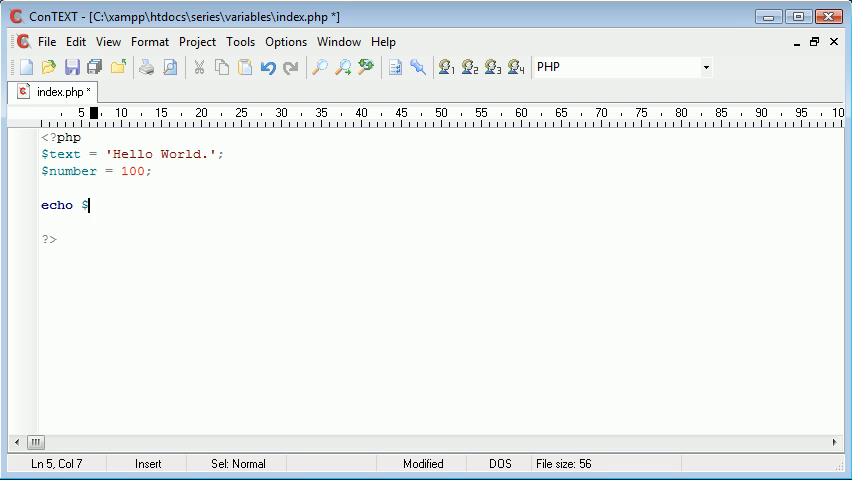
{"action": "type", "text": "text;"}
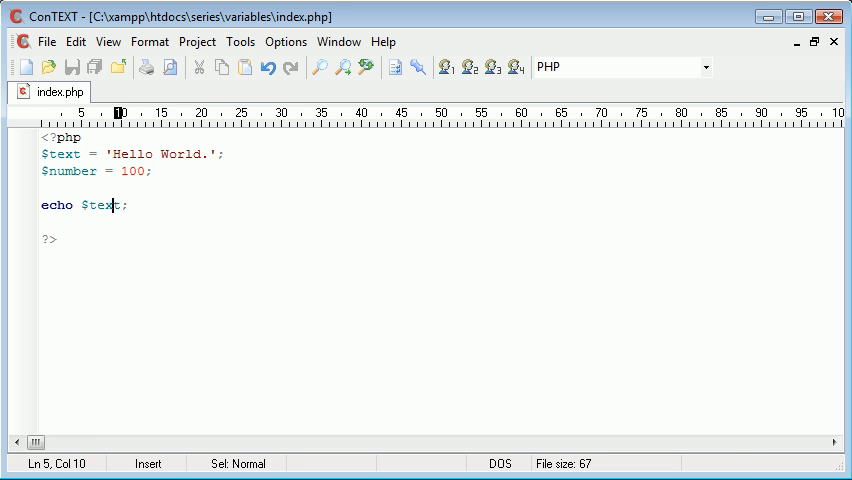
{"action": "type", "text": "$number"}
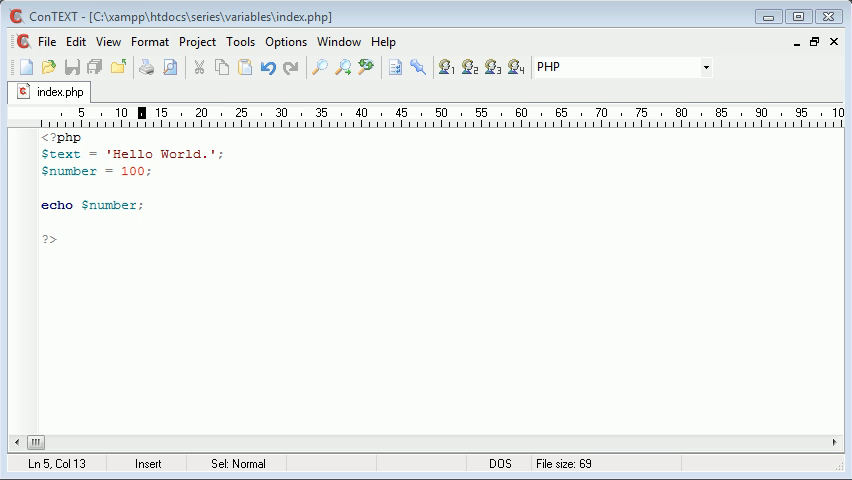
{"action": "mouse_move", "coordinate": [214, 204]}
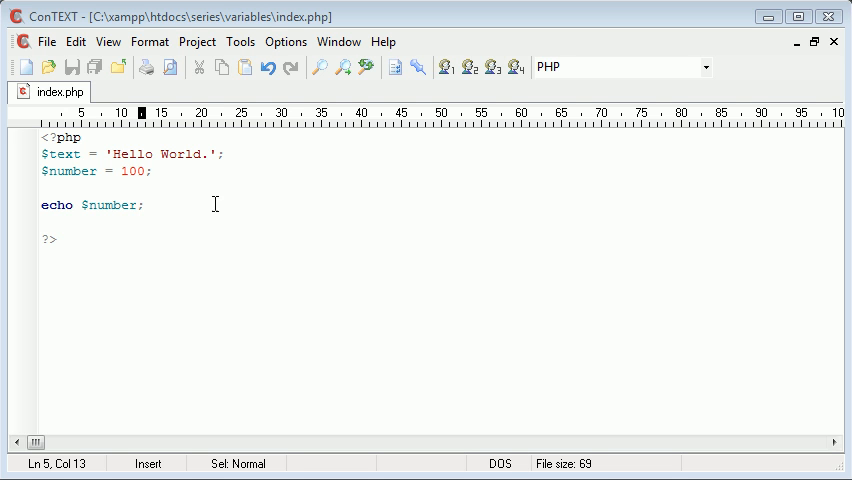
{"action": "left_click", "coordinate": [144, 170]}
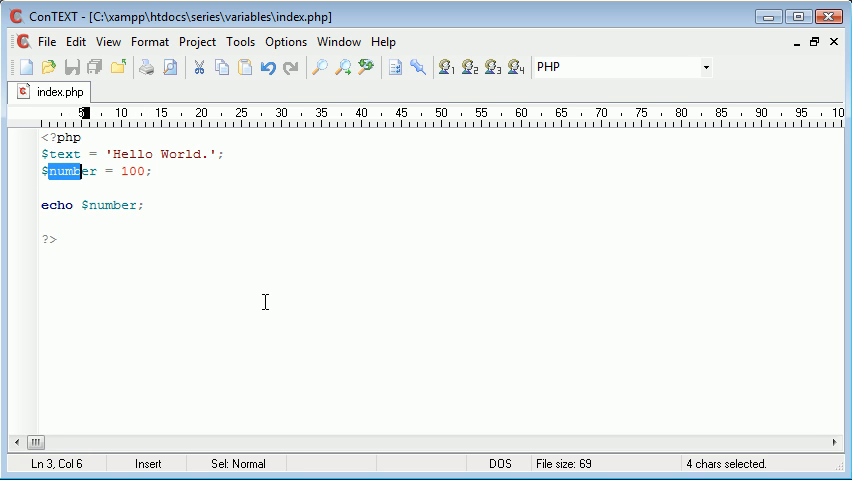
{"action": "double_click", "coordinate": [148, 178]}
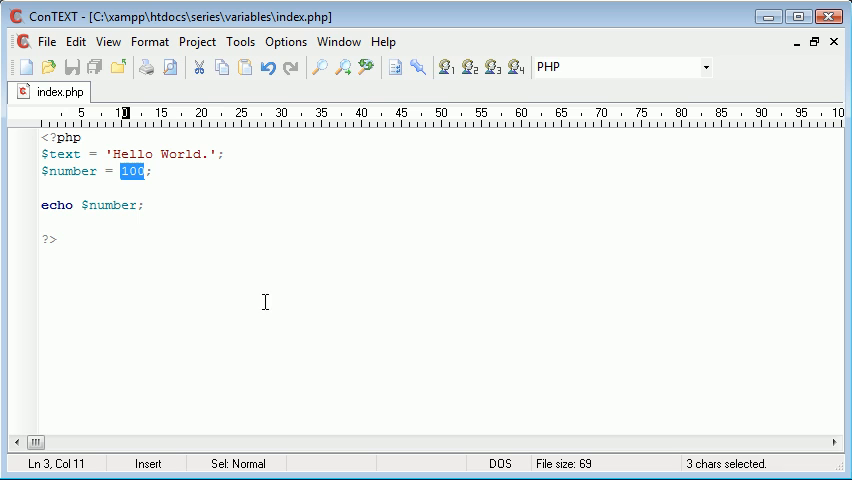